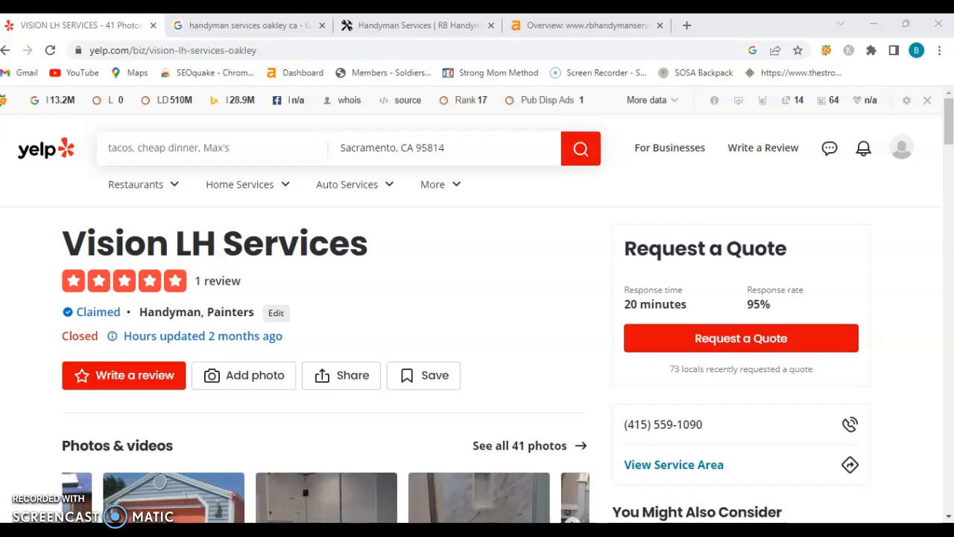
# Step: Review the Businesses map pack in the 'handyman services oakley ca' Google results
pyautogui.hscroll(-3)
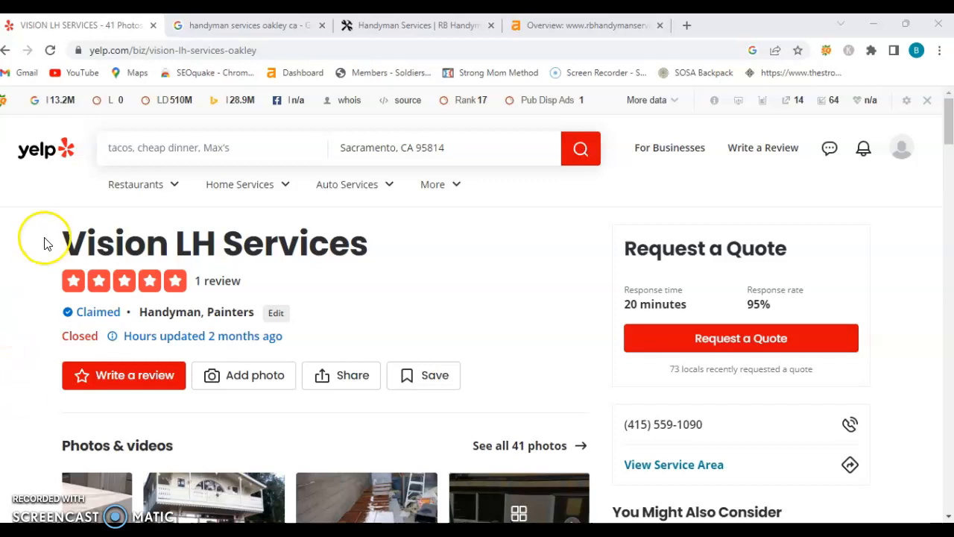
pyautogui.click(246, 25)
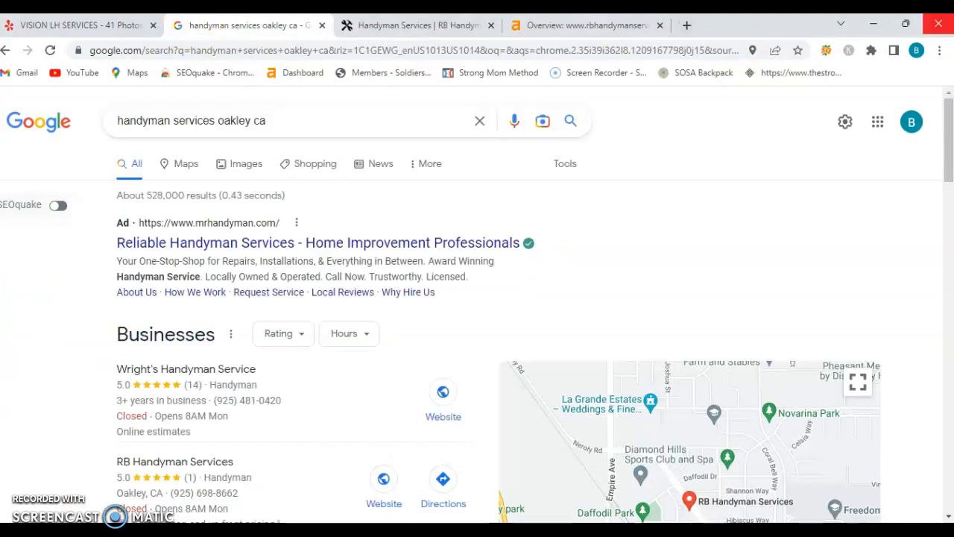
pyautogui.scroll(-3)
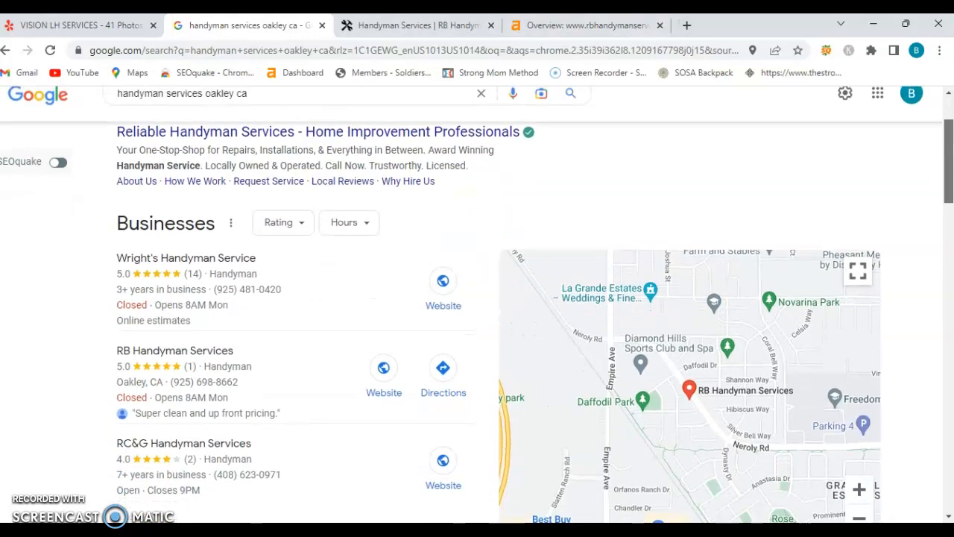
pyautogui.scroll(-3)
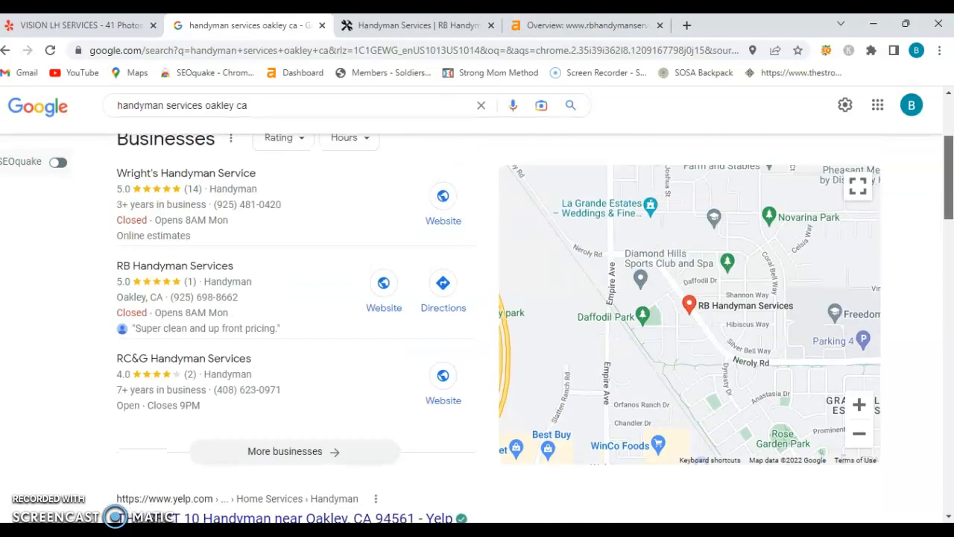
pyautogui.scroll(3)
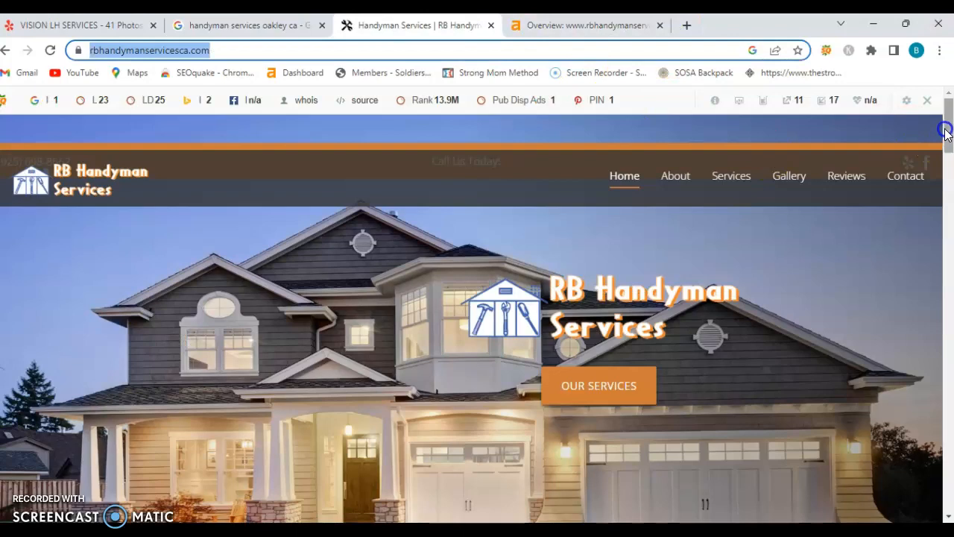
# Step: Browse RB Handyman Services' homepage down to the footer, then view its Ahrefs overview (DR 0, 32 backlinks)
pyautogui.scroll(-3)
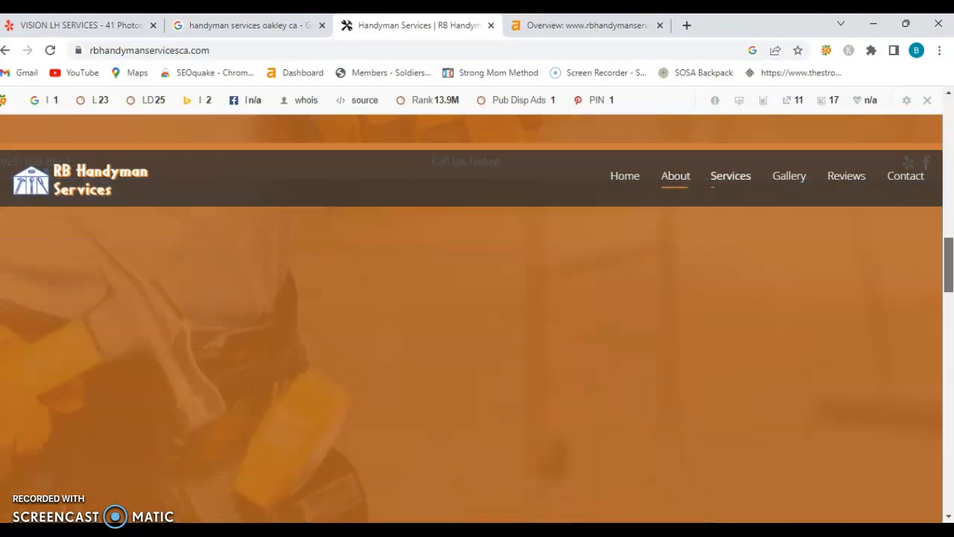
pyautogui.scroll(-3)
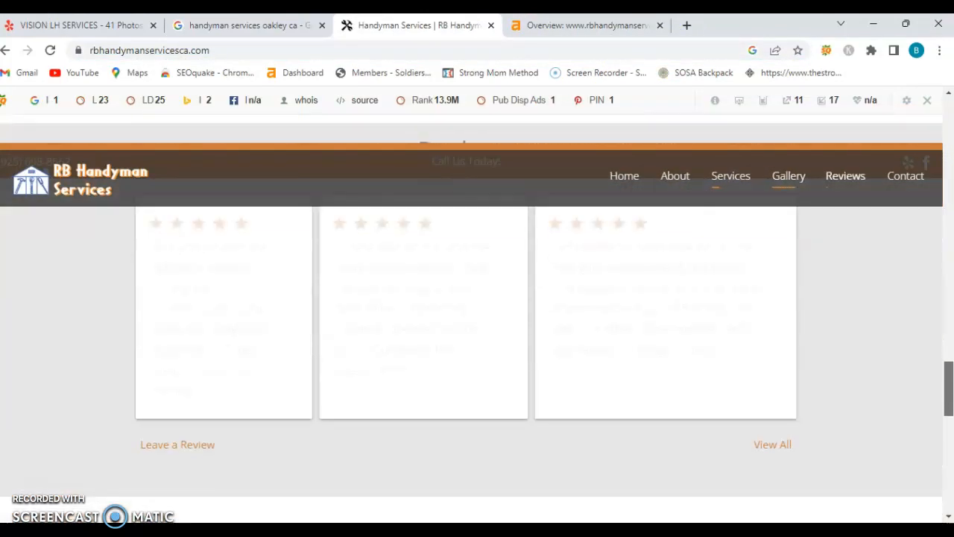
pyautogui.scroll(-3)
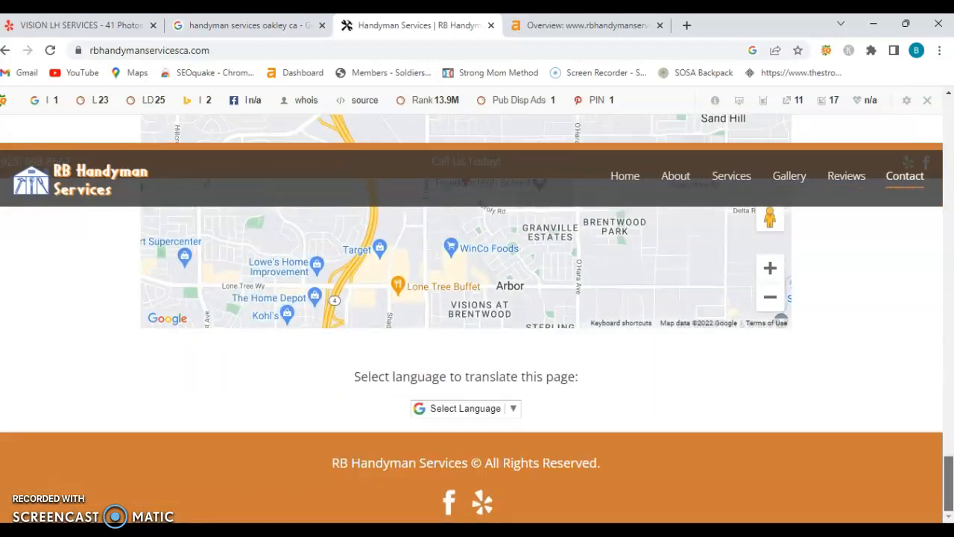
pyautogui.scroll(3)
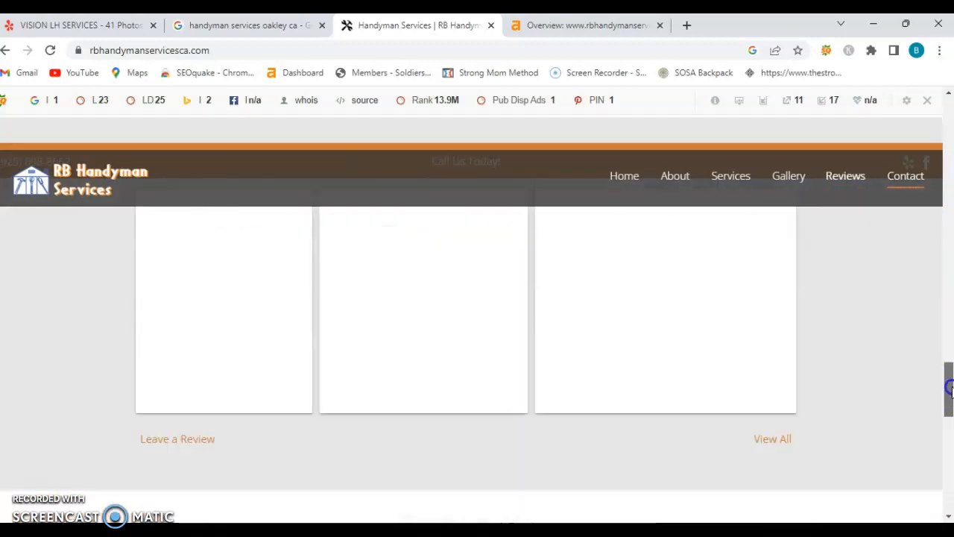
pyautogui.scroll(3)
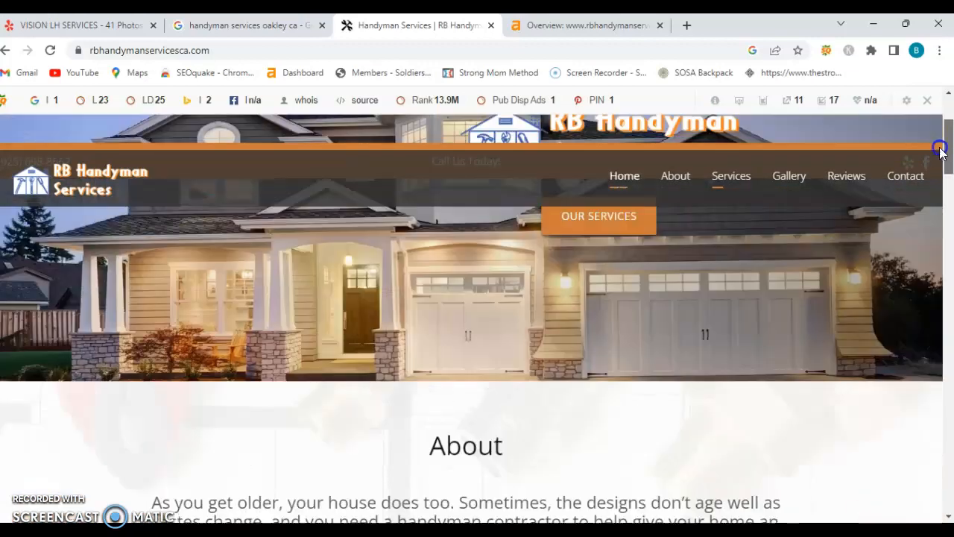
pyautogui.click(585, 25)
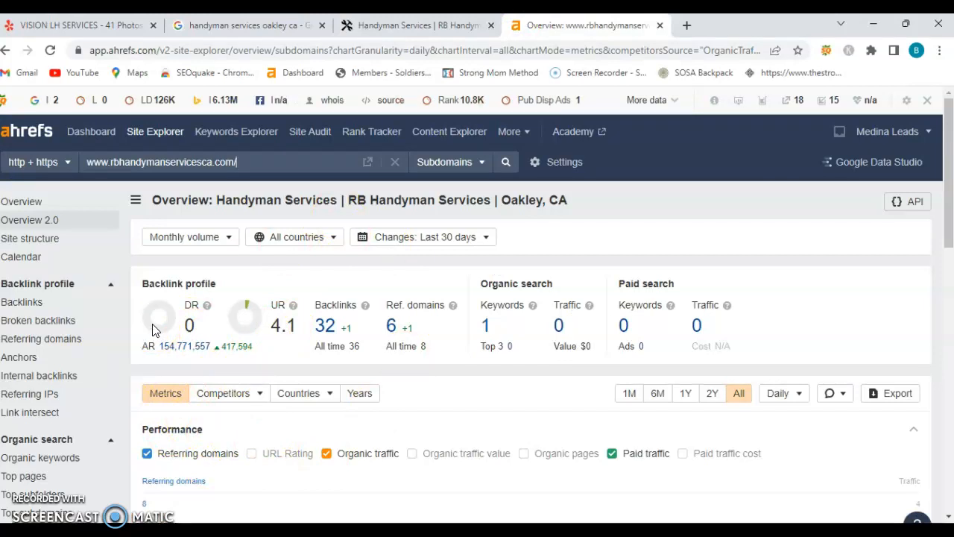
pyautogui.moveTo(220, 330)
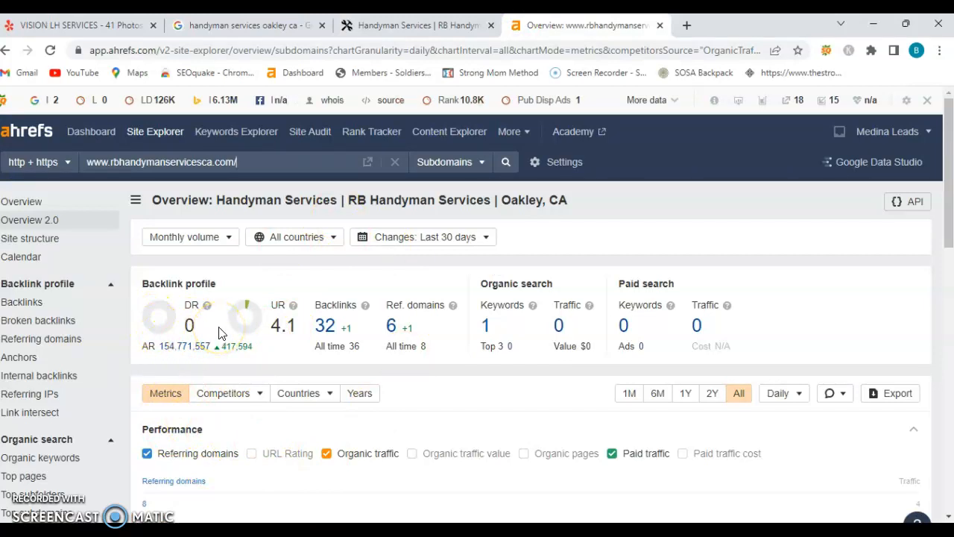
pyautogui.moveTo(532, 313)
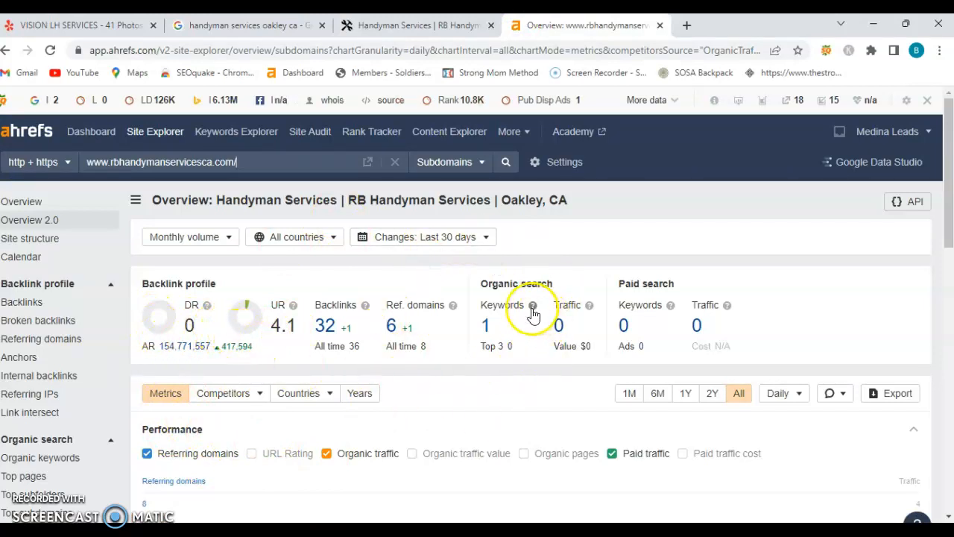
pyautogui.moveTo(467, 292)
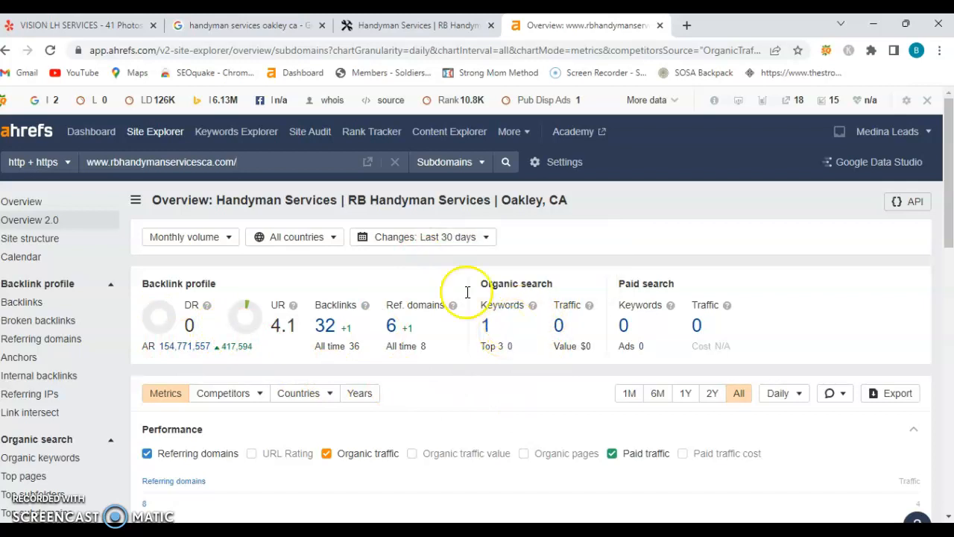
pyautogui.moveTo(351, 342)
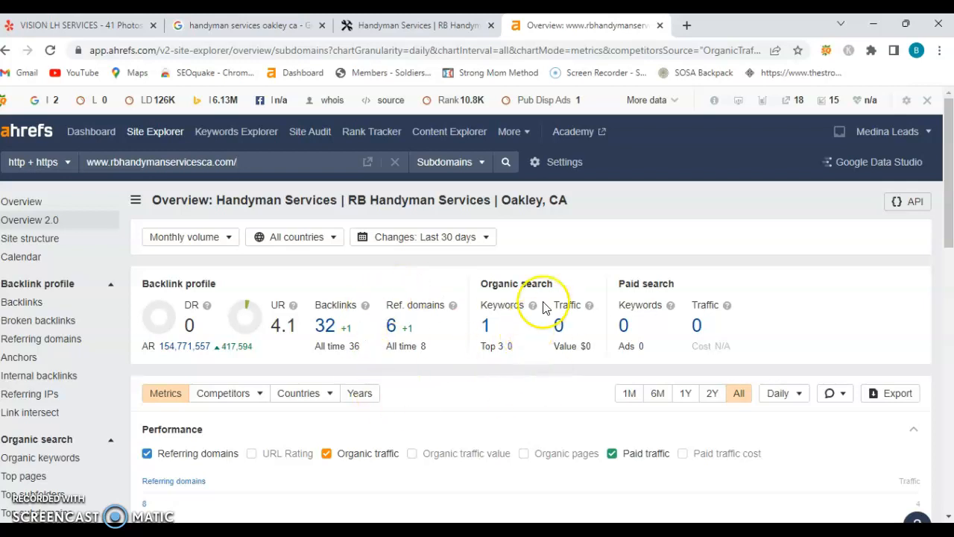
pyautogui.moveTo(488, 317)
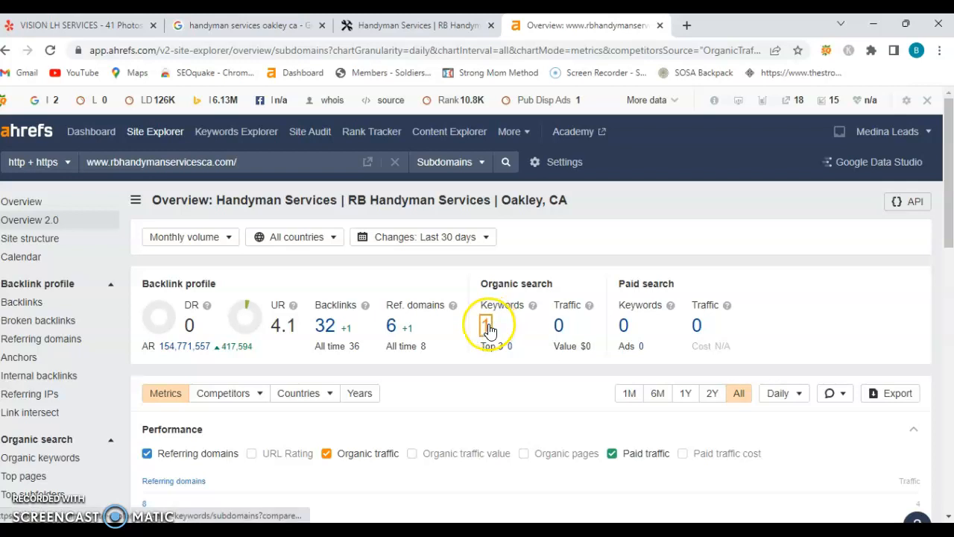
# Step: Open the Organic keywords report showing 'rb handyman services' ranking at position 29
pyautogui.click(484, 324)
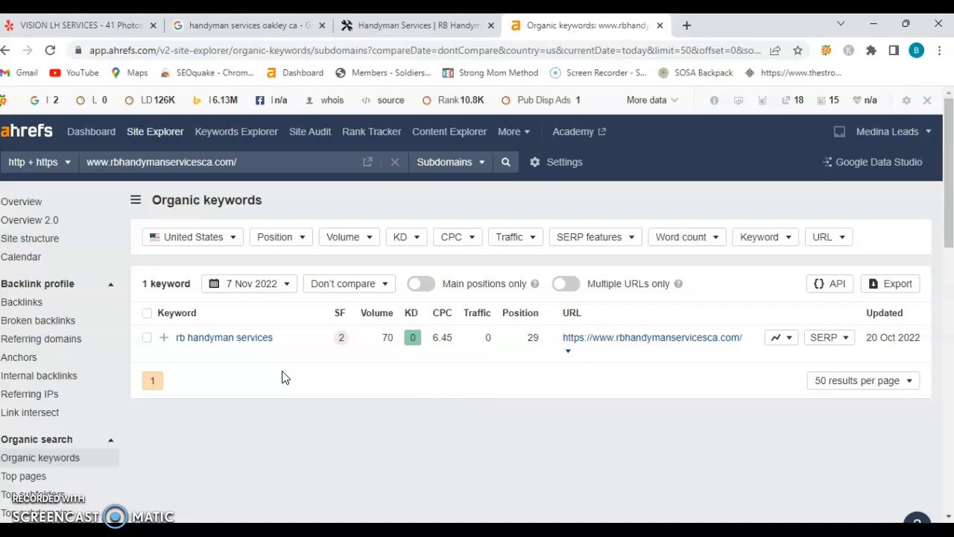
pyautogui.moveTo(276, 257)
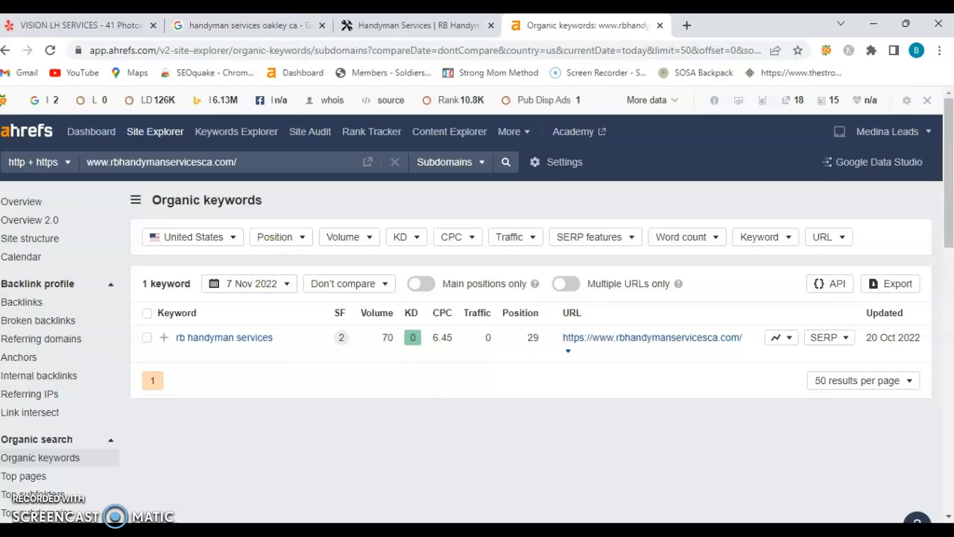
pyautogui.moveTo(749, 372)
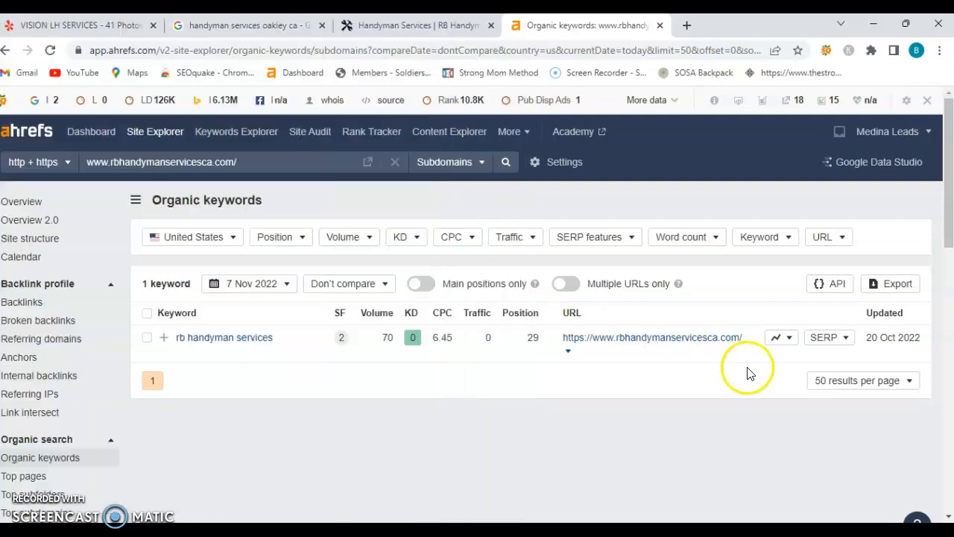